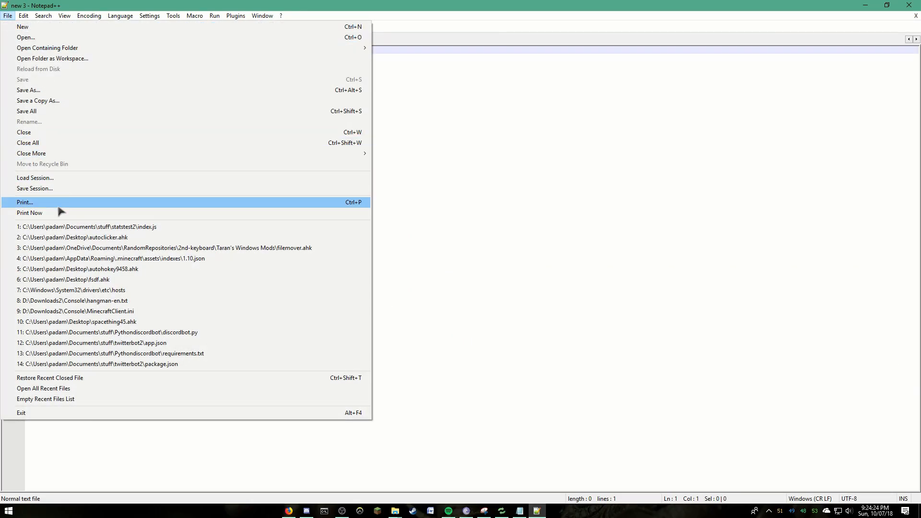
# Save the new document as pythonbot.py in the stuff folder via Save As
pyautogui.click(27, 90)
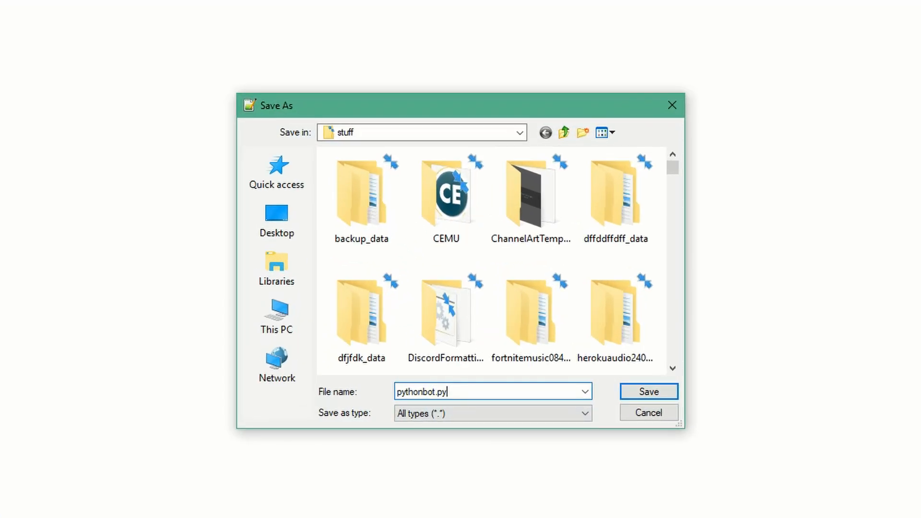
pyautogui.click(647, 391)
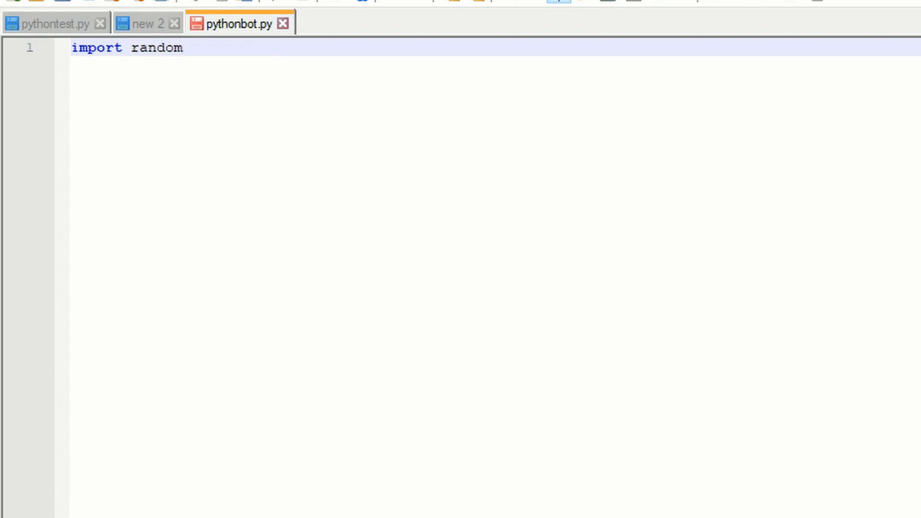
# Write the discord imports, a "?" prefix and bot = commands.Bot(command_prefix = prefix)
pyautogui.write('import discord')
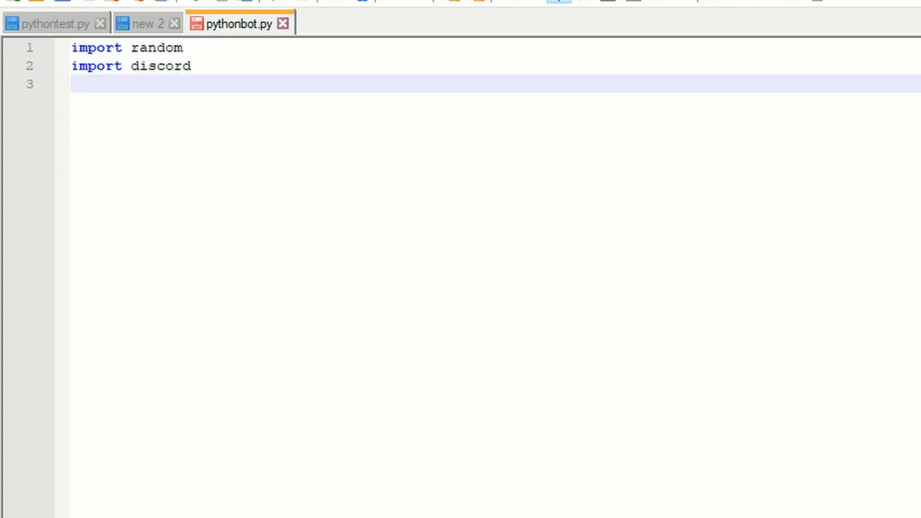
pyautogui.write('from discord.e')
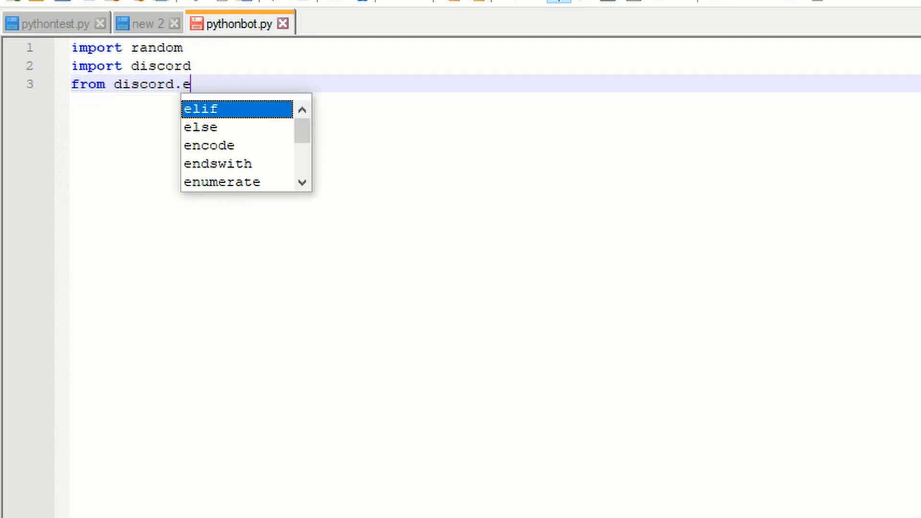
pyautogui.write('xt import commands')
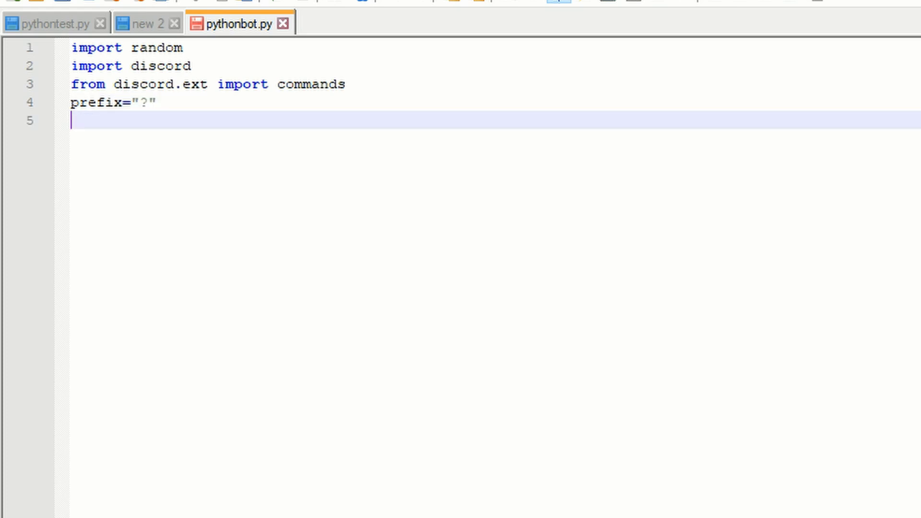
pyautogui.write('bot')
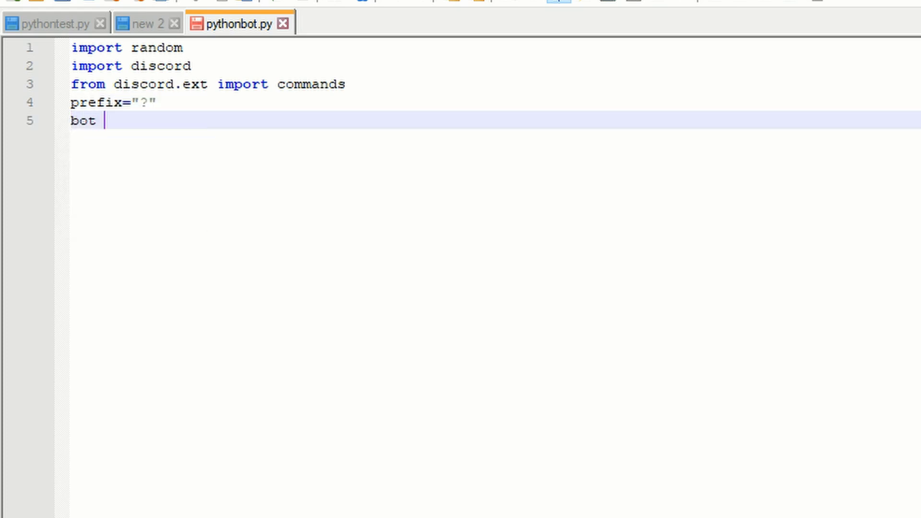
pyautogui.write('= commands.Bot(')
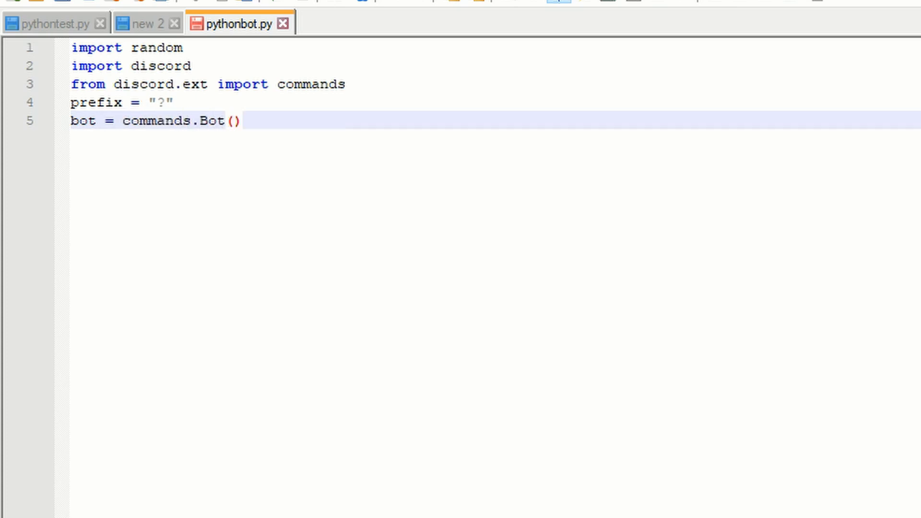
pyautogui.write('command_prefi')
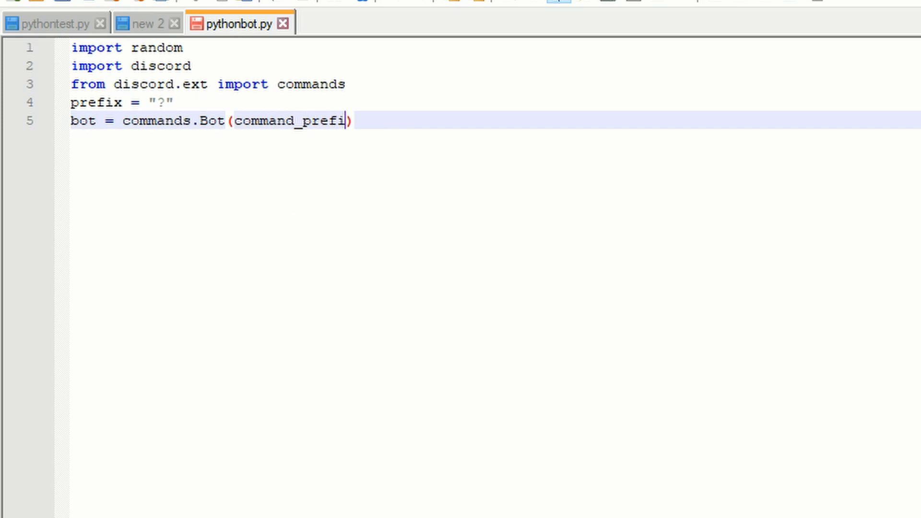
pyautogui.write('x')
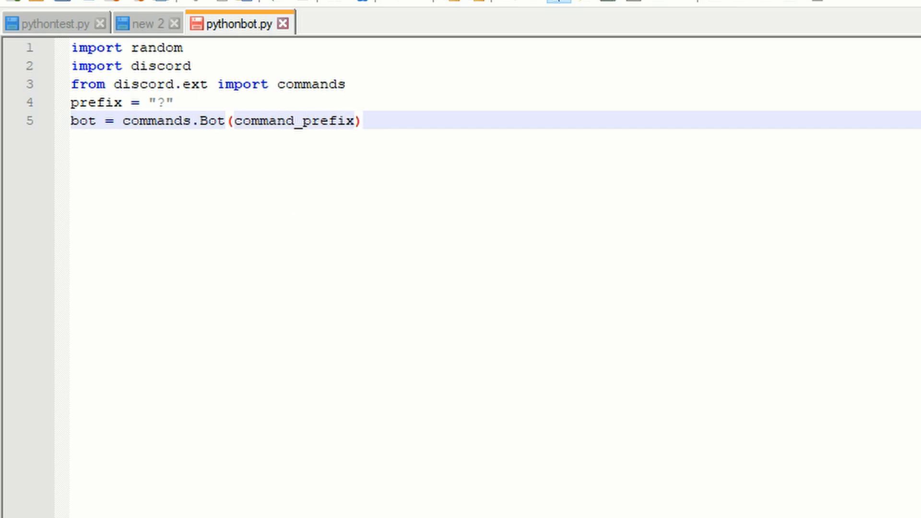
pyautogui.write('= prefix')
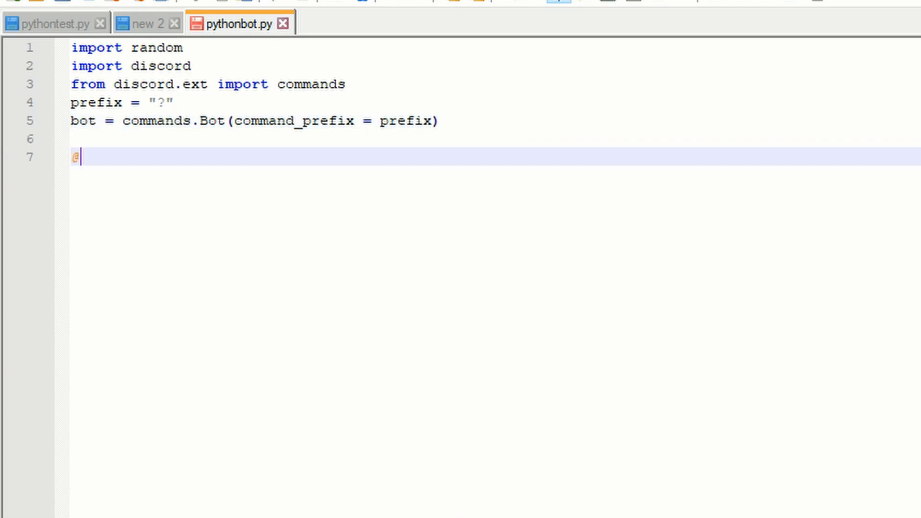
pyautogui.write('bot.event')
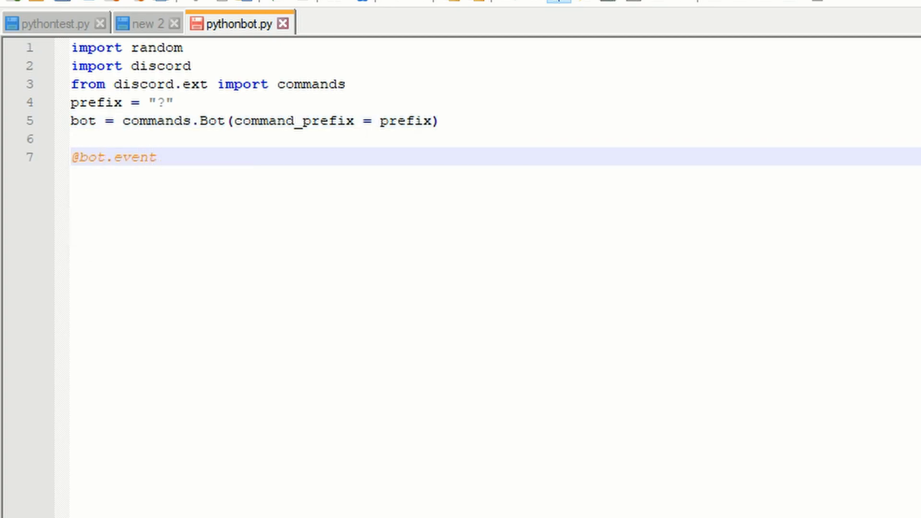
pyautogui.write('async')
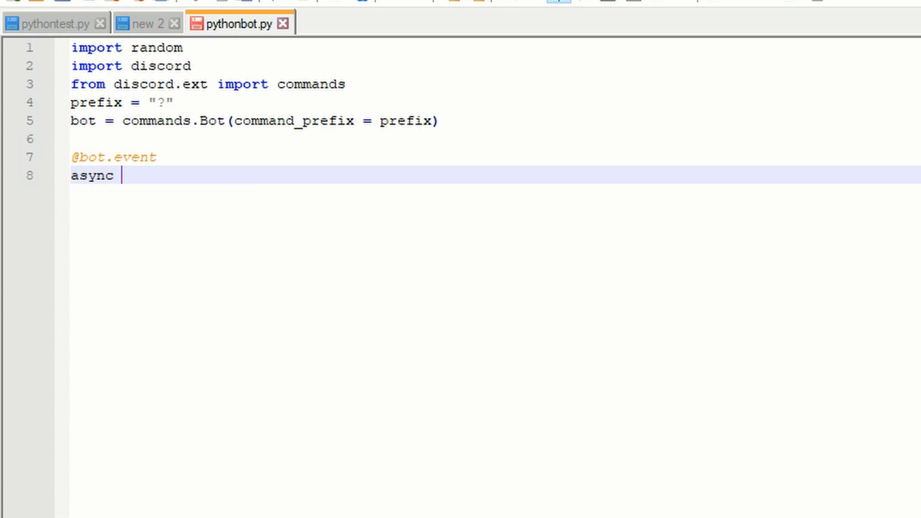
pyautogui.write('def on_ready()')
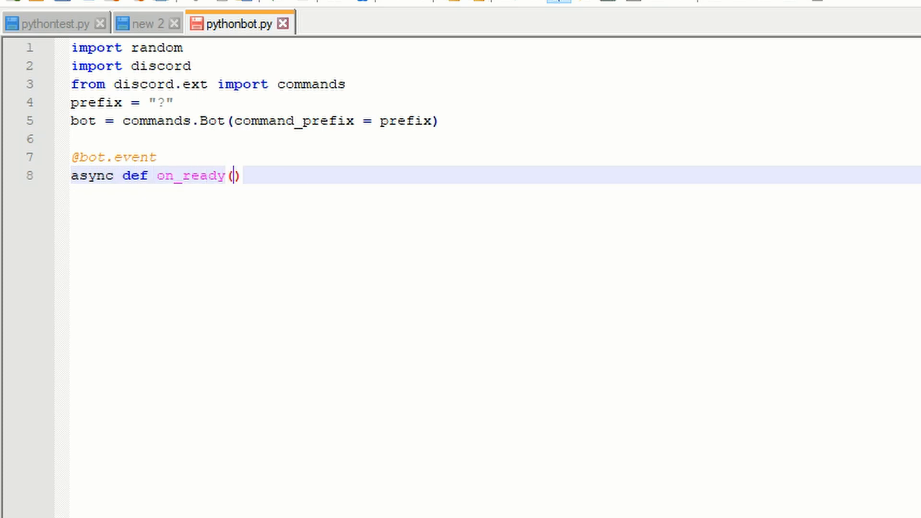
pyautogui.press('Right')
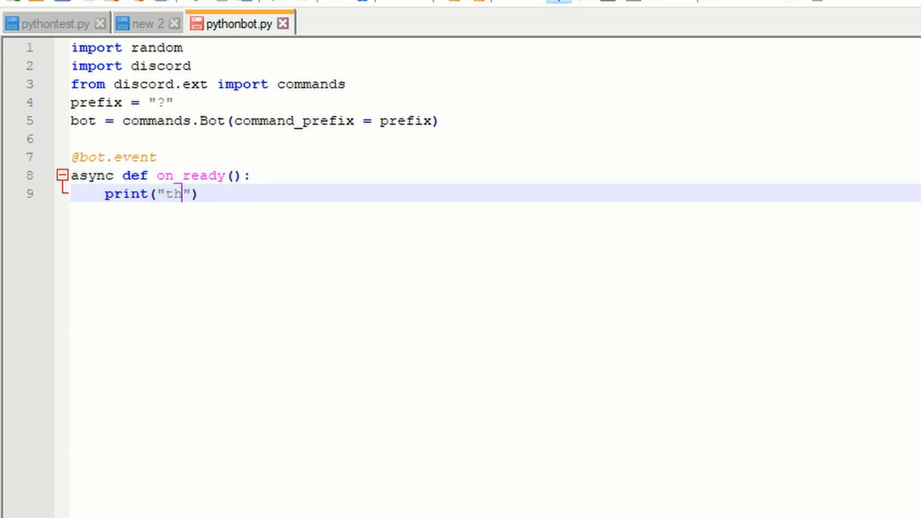
pyautogui.write('The bot is ready!')
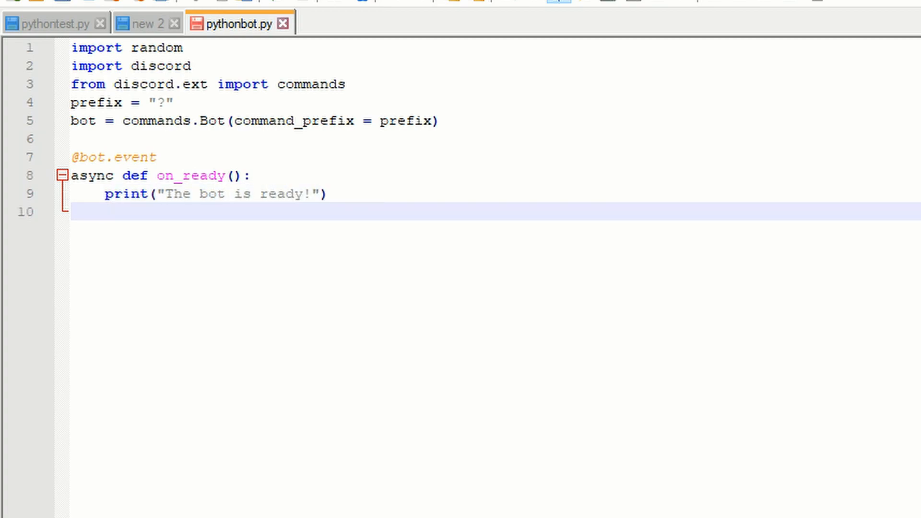
pyautogui.write('@b')
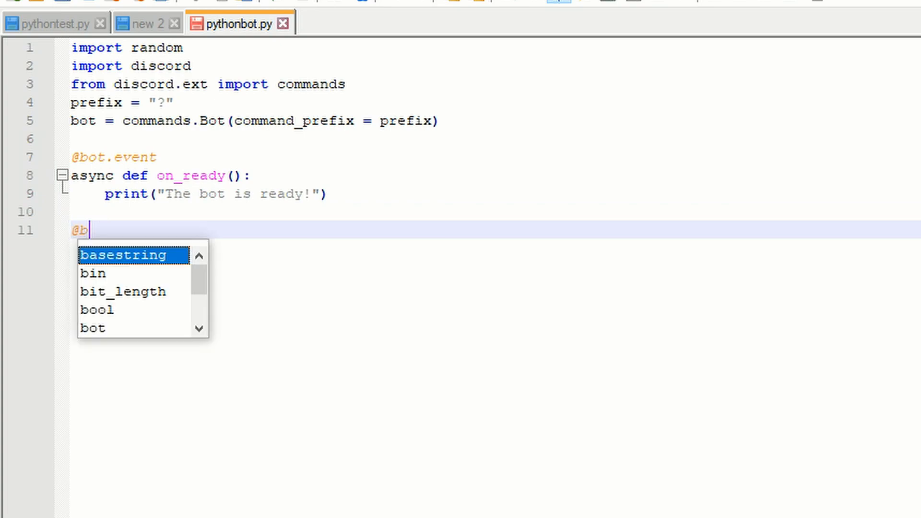
pyautogui.write('ot.command(pass_cont')
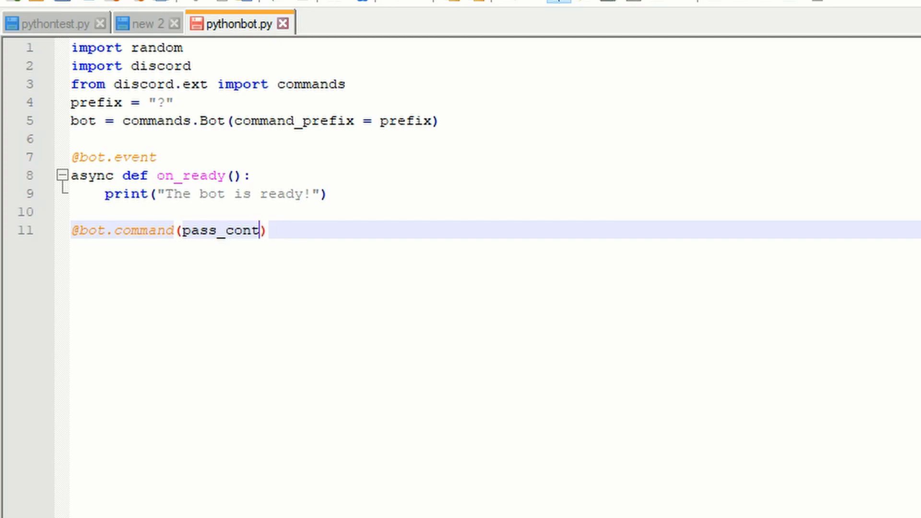
pyautogui.write('ext =')
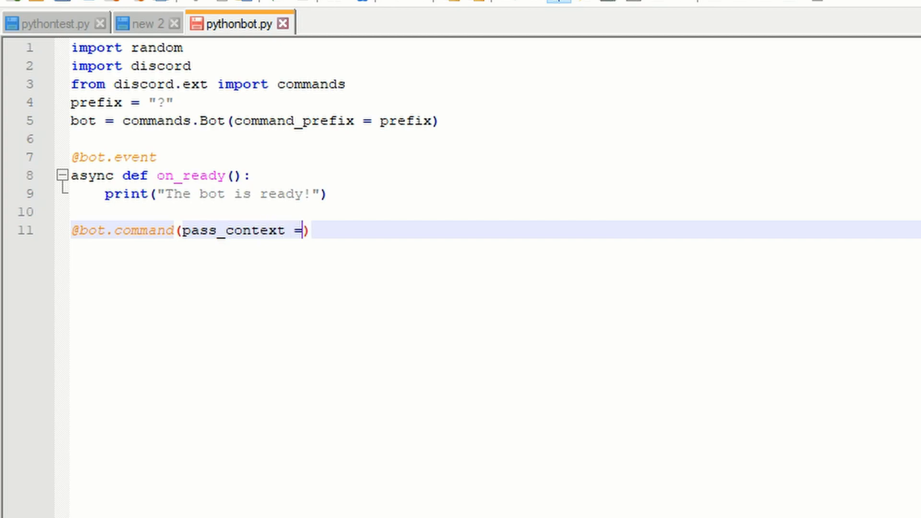
pyautogui.write('True')
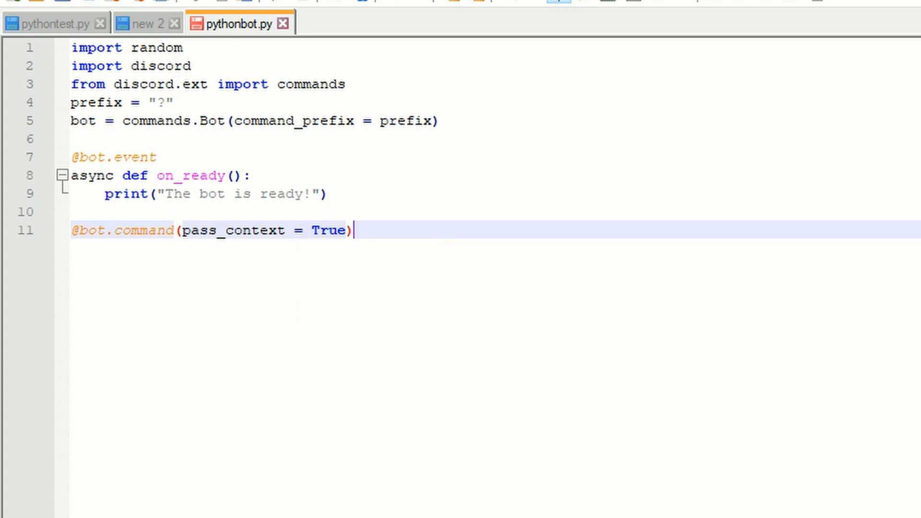
pyautogui.write('async def')
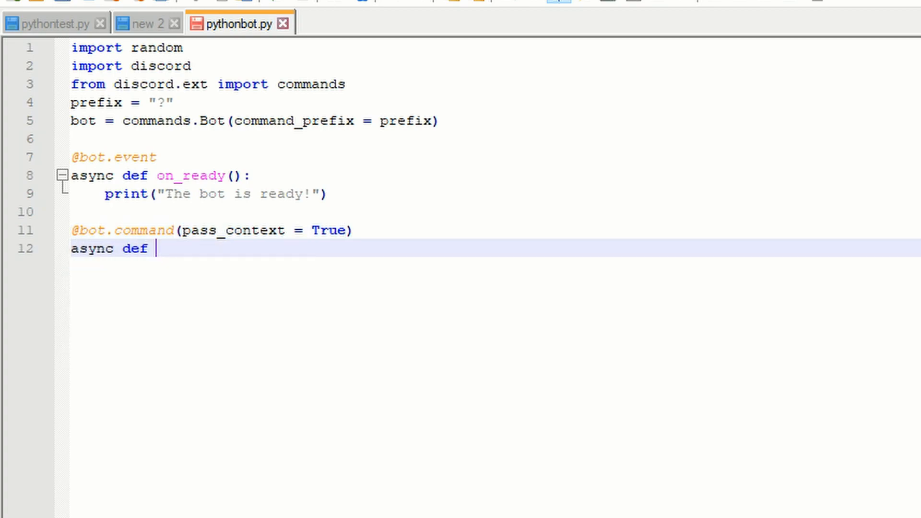
pyautogui.write('Hello(ctx)')
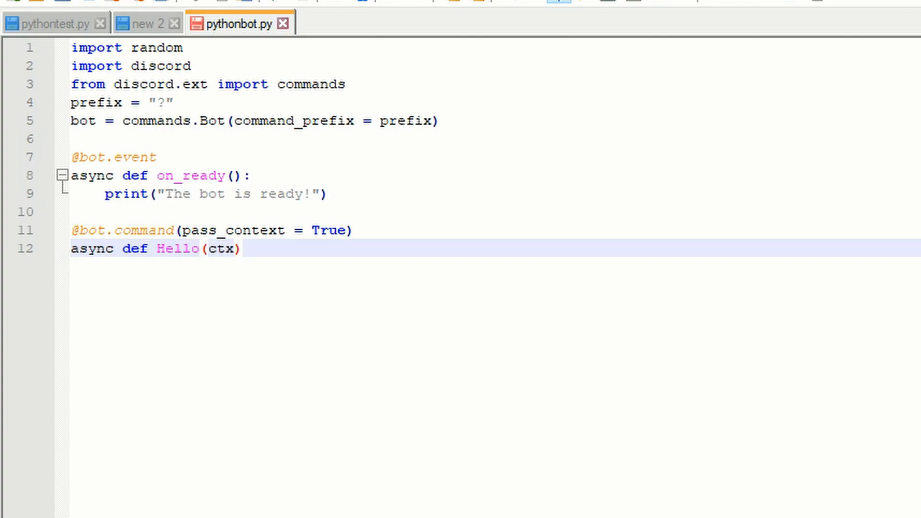
pyautogui.write(':')
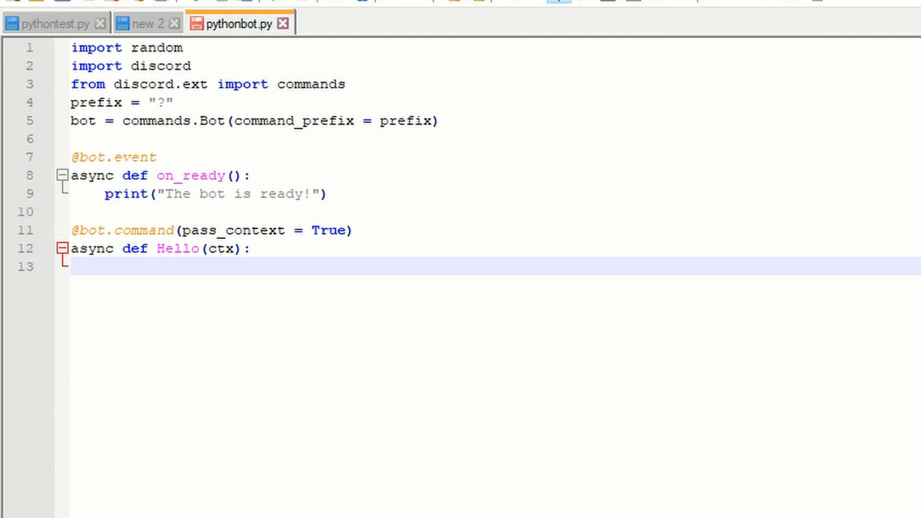
# Have Hello await bot.say(random.randint(1,101)) and finish with bot.run()
pyautogui.write('await')
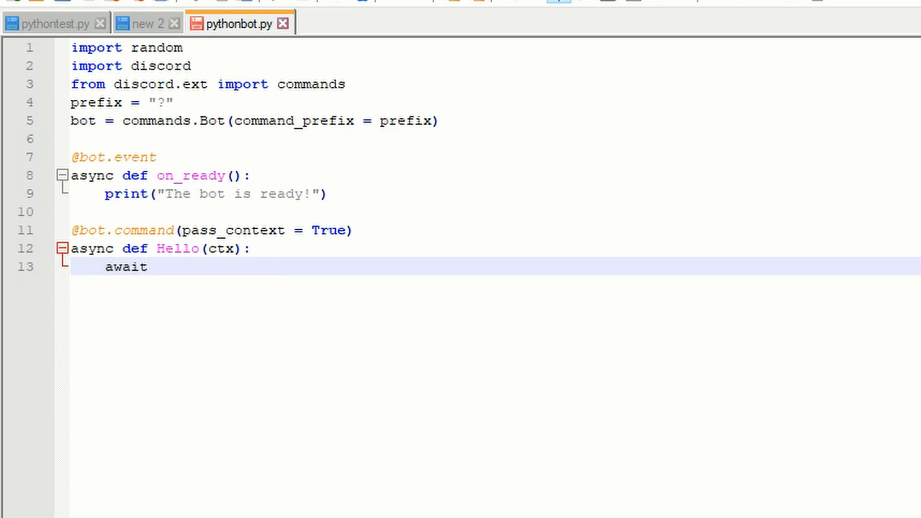
pyautogui.write('bot')
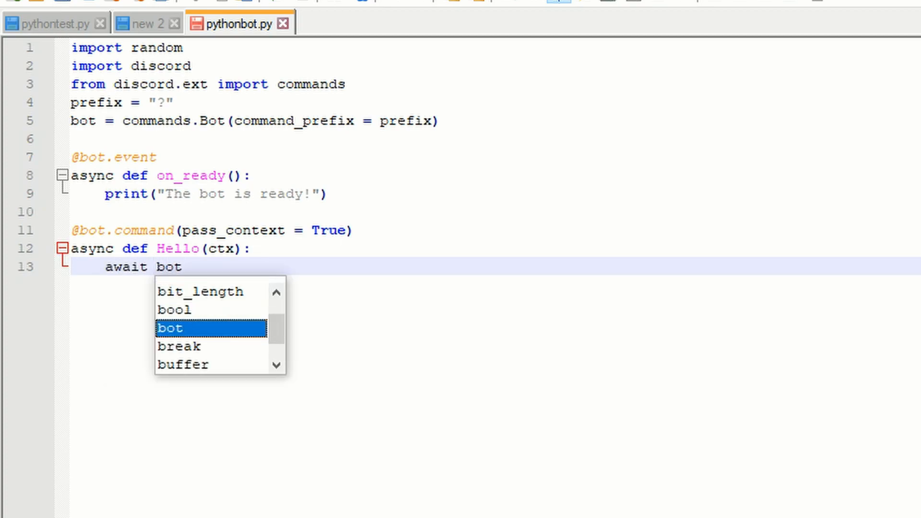
pyautogui.write('.say((')
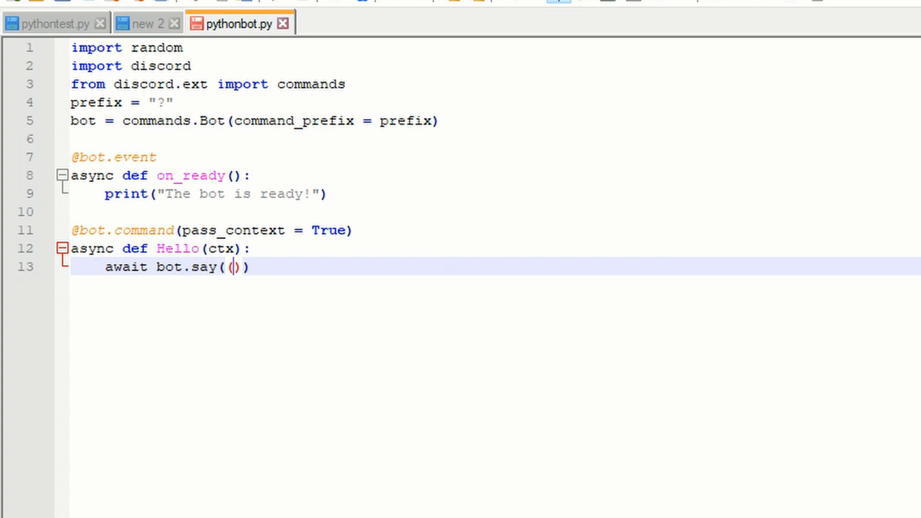
pyautogui.write('random.randit')
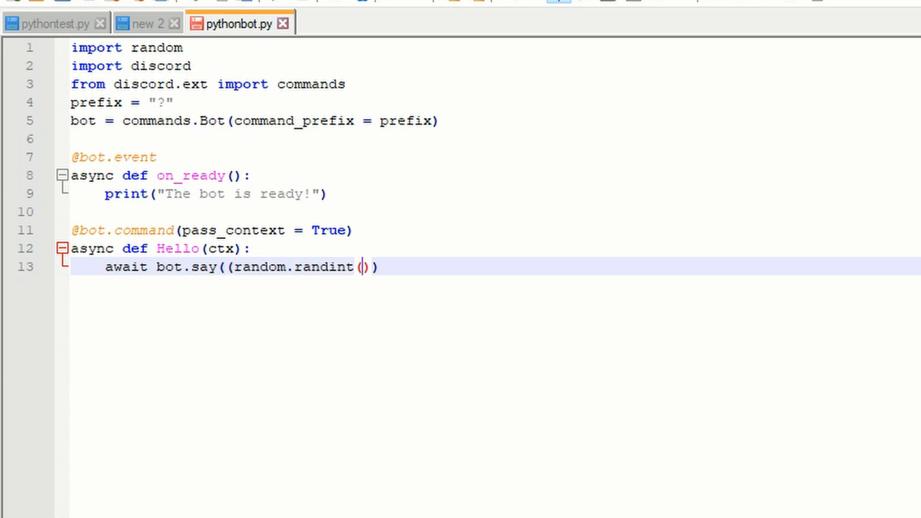
pyautogui.write('1,101')
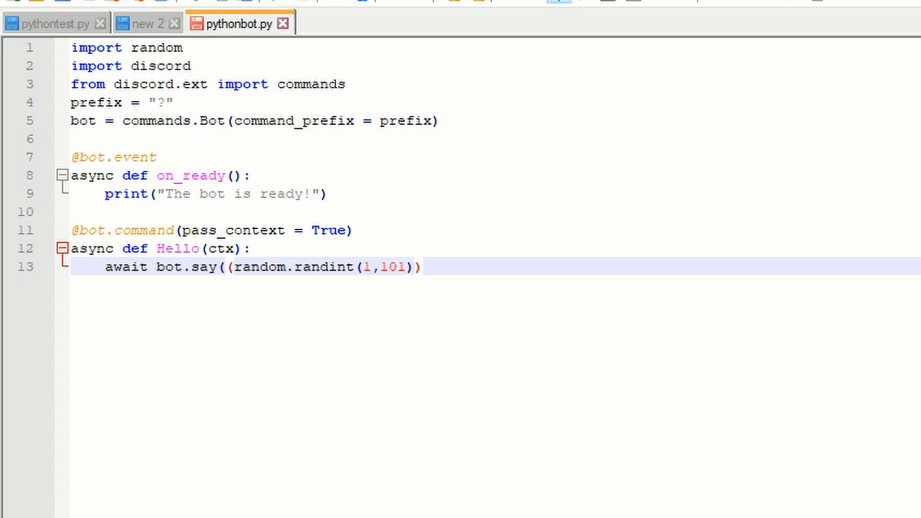
pyautogui.press('Return')
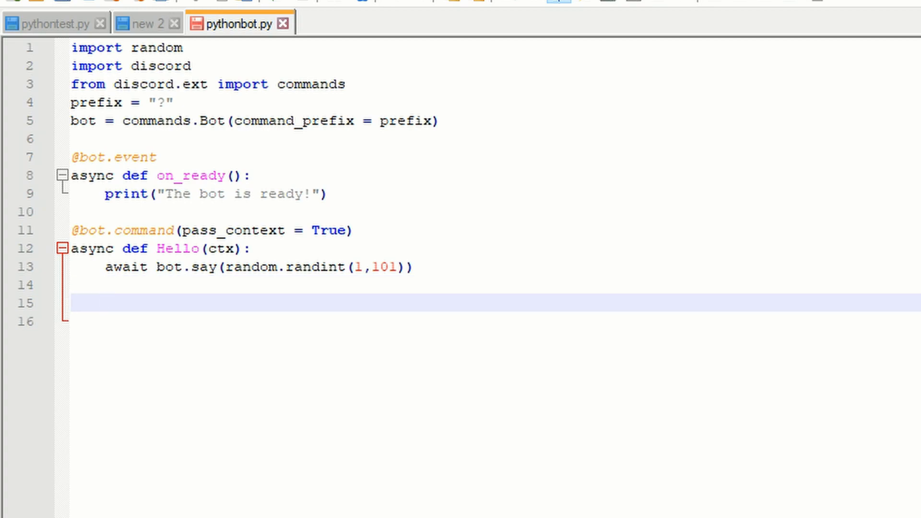
pyautogui.write('bot.run()')
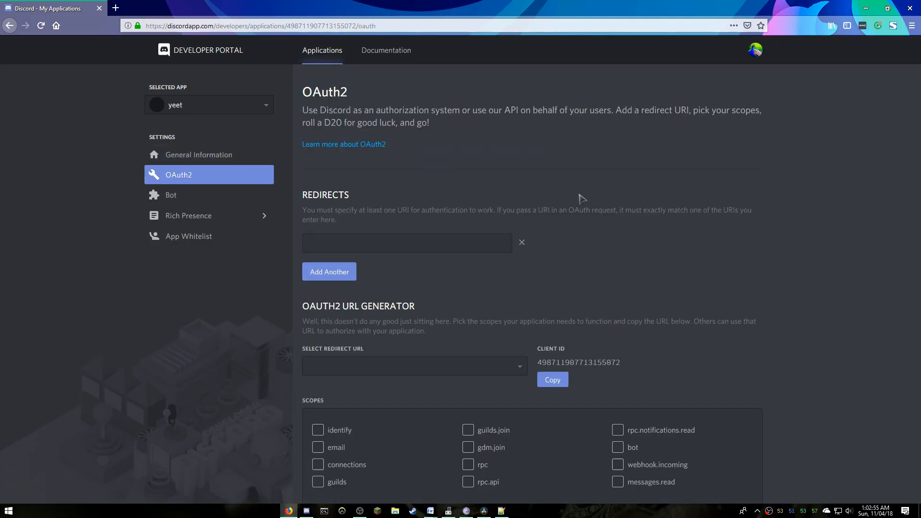
# Select the bot scope and copy the generated invite URL
pyautogui.click(617, 116)
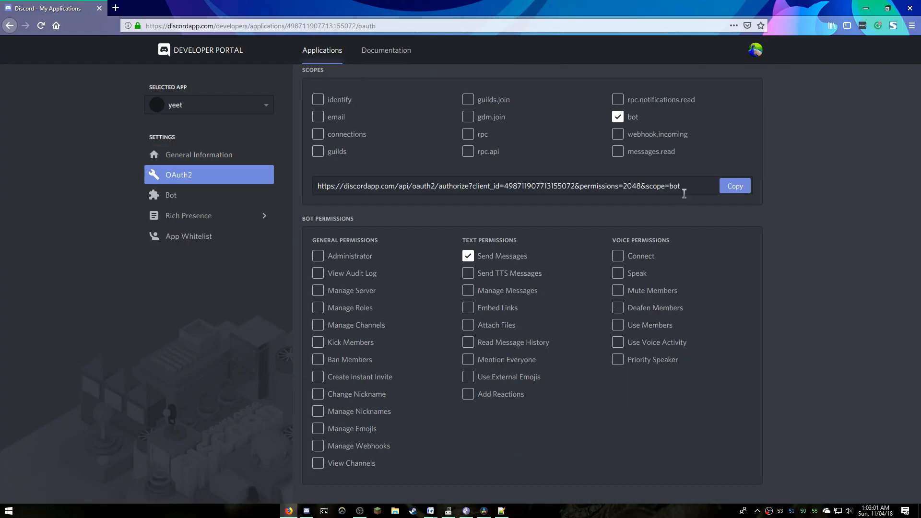
pyautogui.click(736, 186)
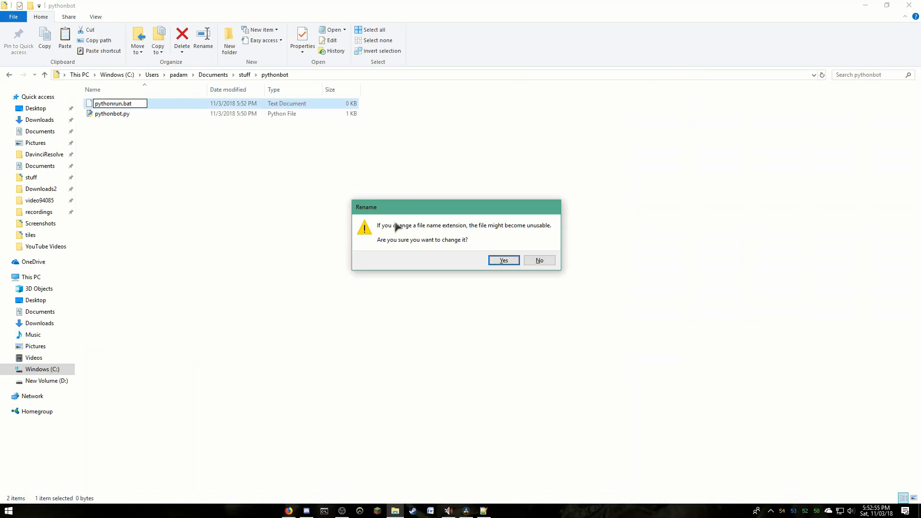
# Confirm the .bat rename, then enter ?Hello in Discord's general channel
pyautogui.click(502, 260)
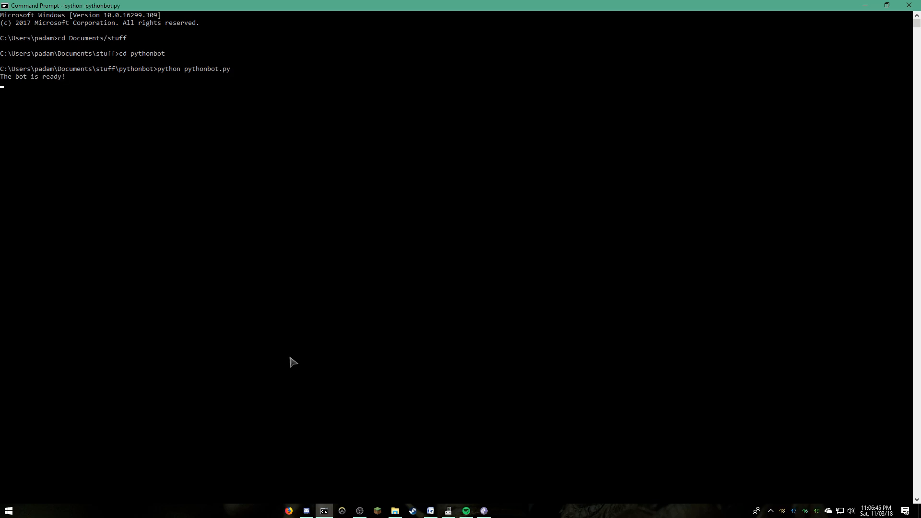
pyautogui.click(305, 510)
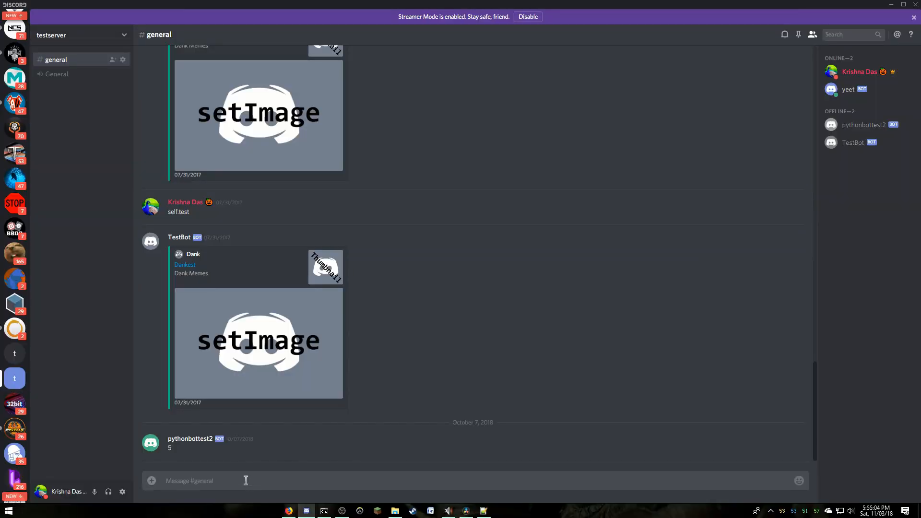
pyautogui.write('?Hello')
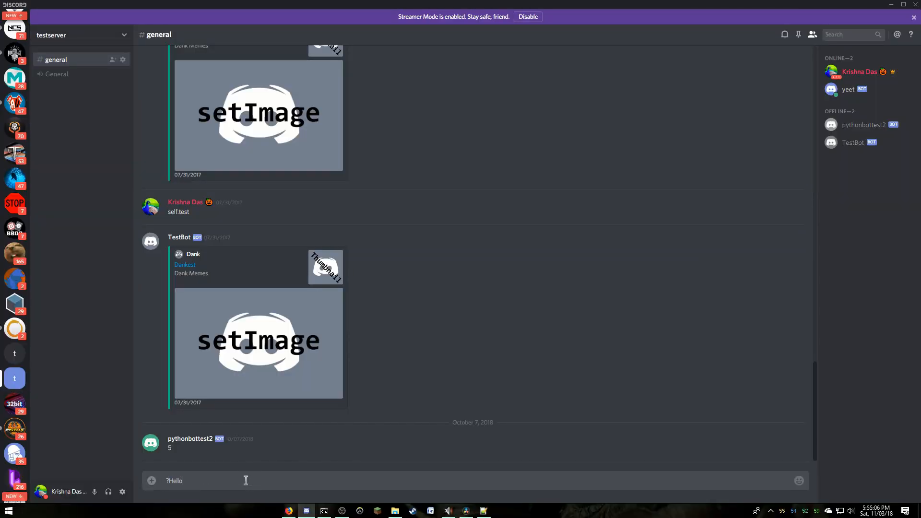